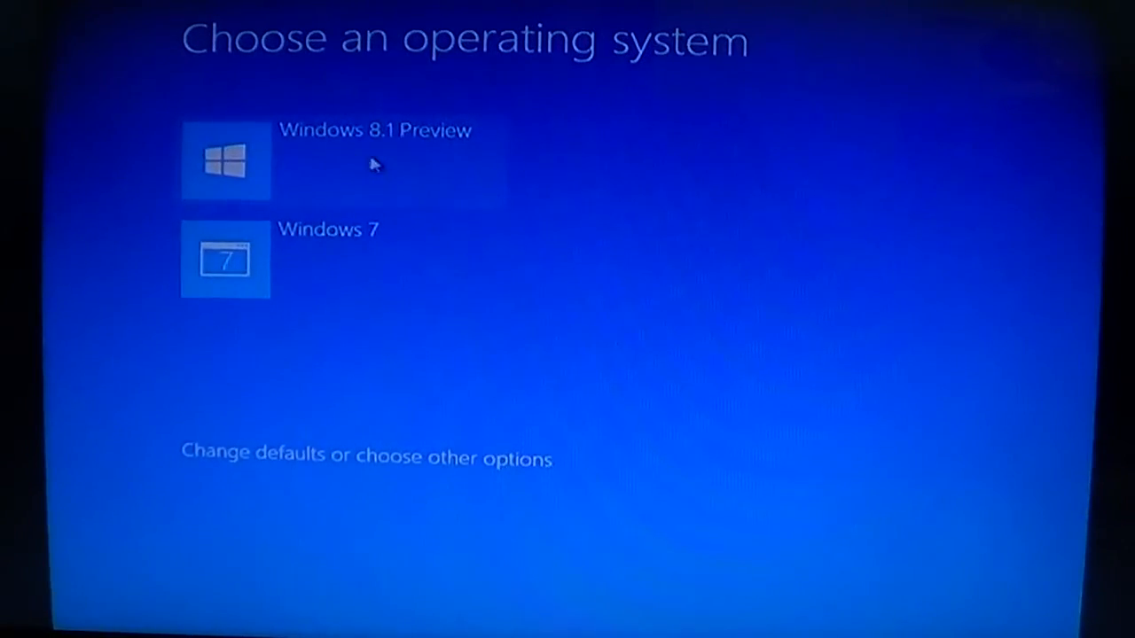
{"action": "mouse_move", "coordinate": [232, 160]}
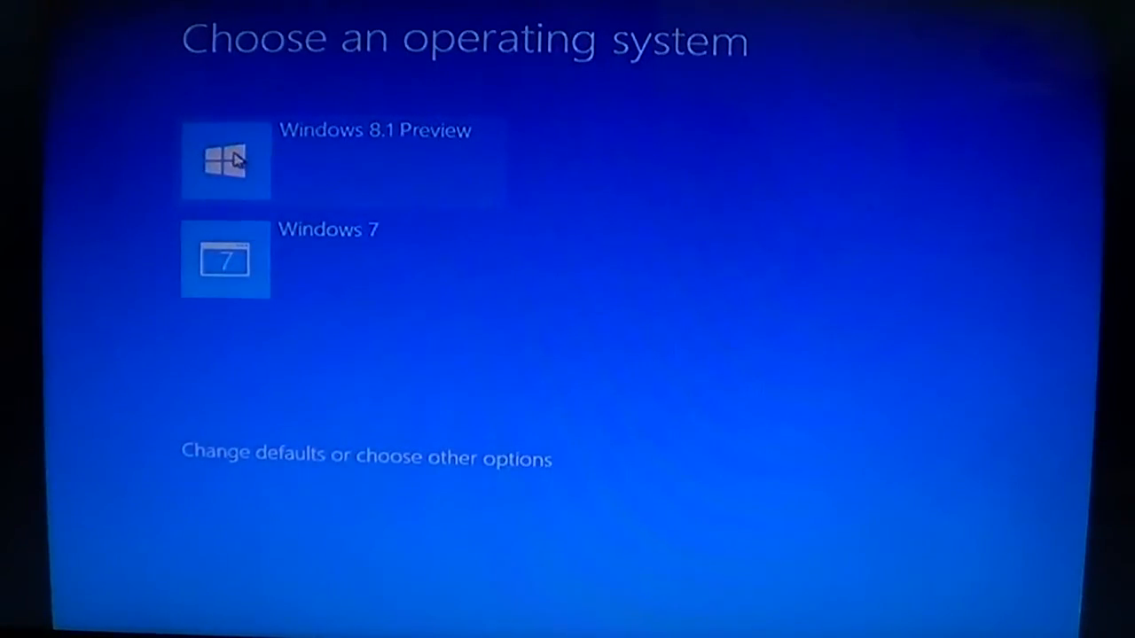
Boot into Windows 8.1 Preview from the Windows Boot Manager.
{"action": "left_click", "coordinate": [226, 160]}
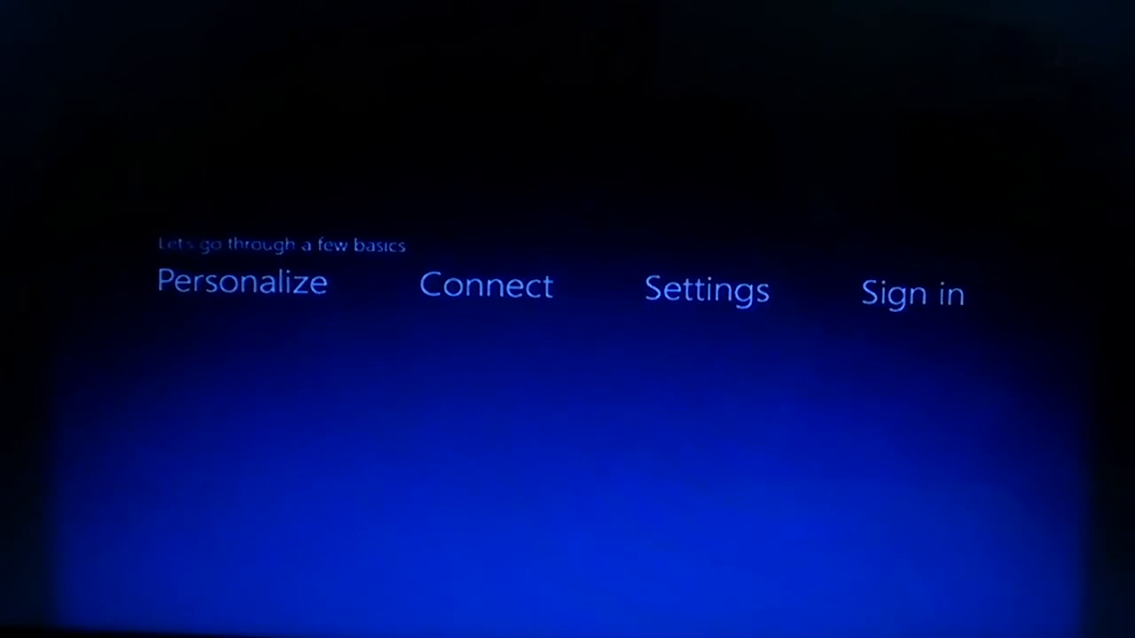
Try orange and other accent swatches, then settle on dark green.
{"action": "left_click", "coordinate": [241, 282]}
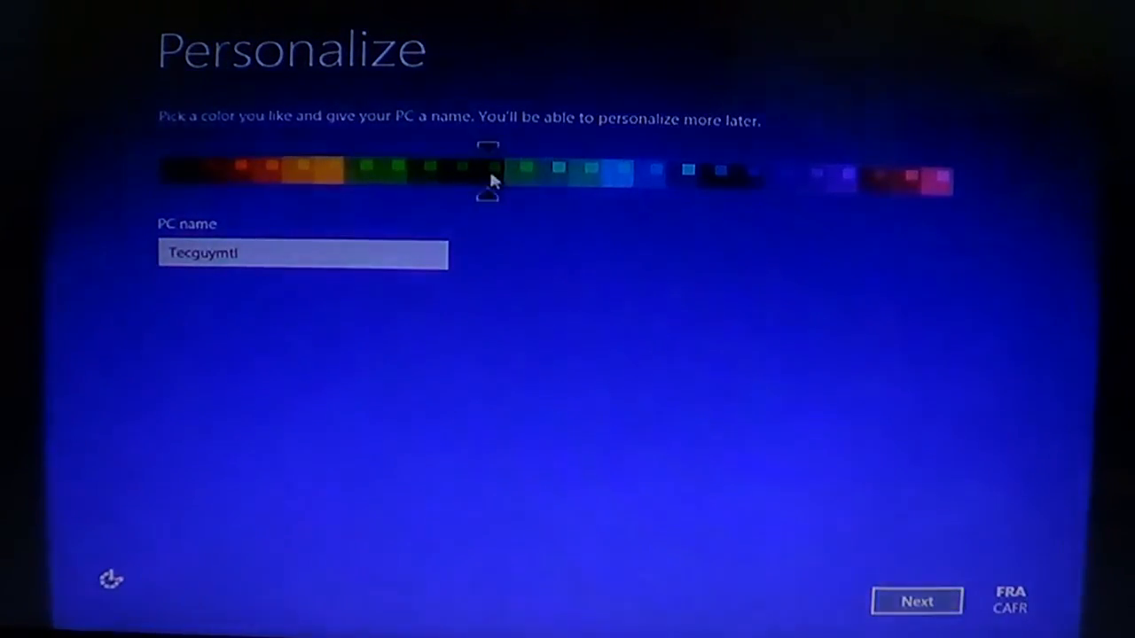
{"action": "left_click", "coordinate": [328, 168]}
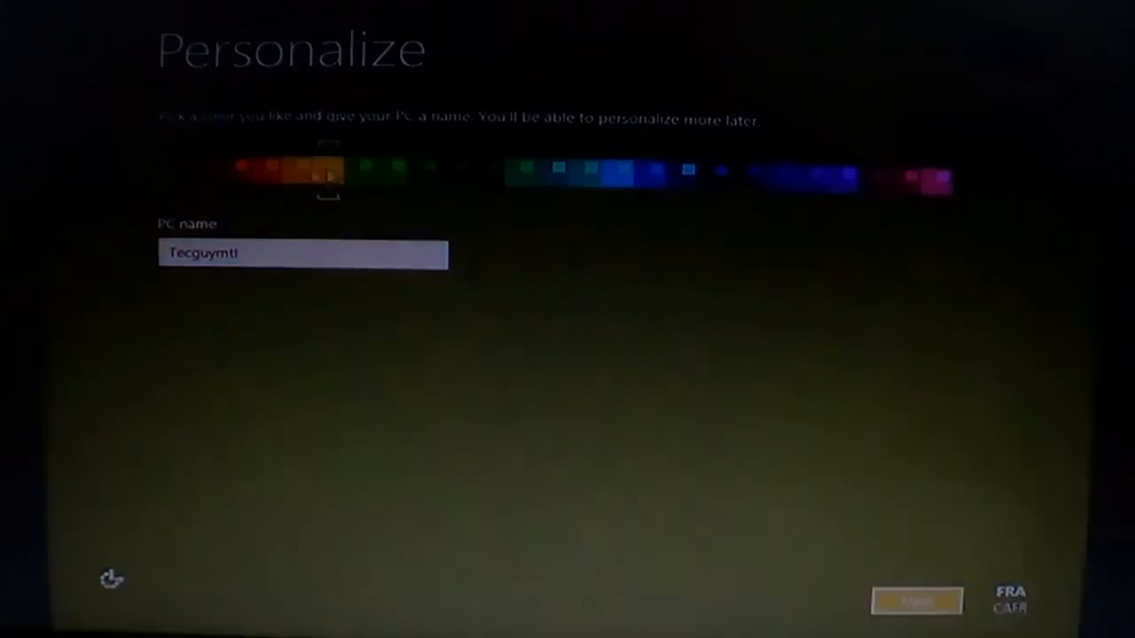
{"action": "left_click", "coordinate": [266, 168]}
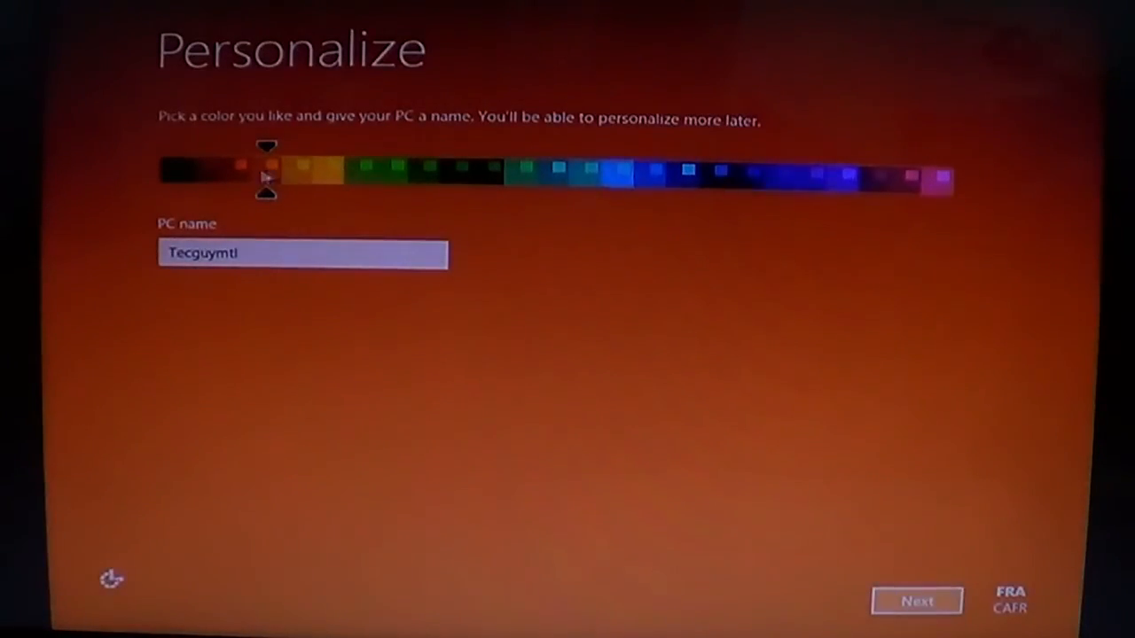
{"action": "left_click", "coordinate": [488, 169]}
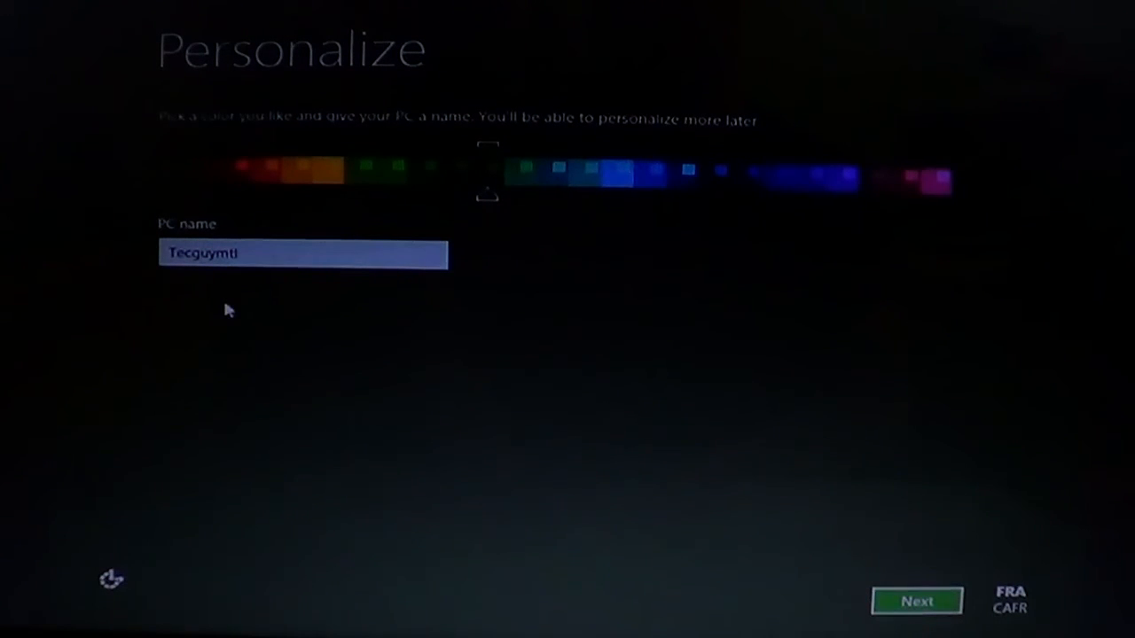
{"action": "mouse_move", "coordinate": [492, 200]}
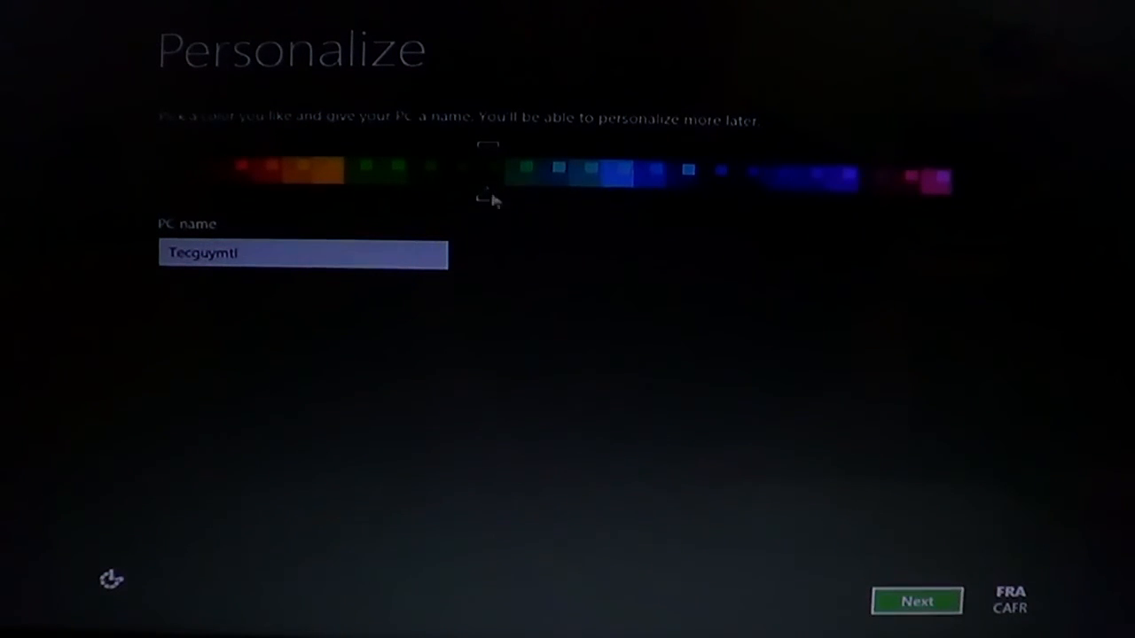
{"action": "mouse_move", "coordinate": [944, 503]}
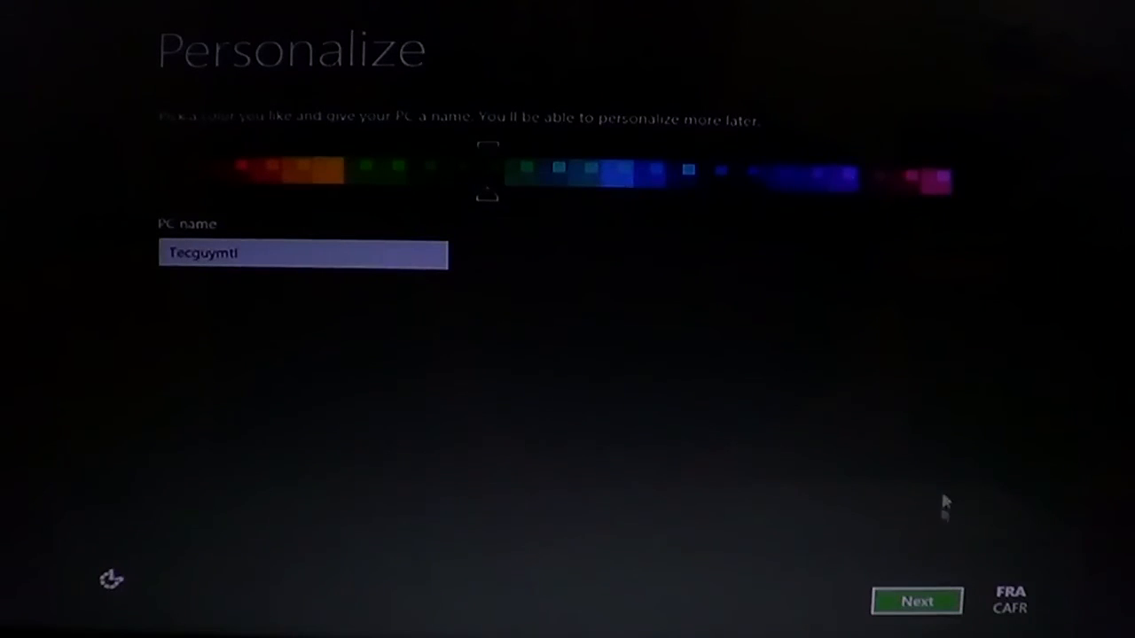
Accept the PC name Tecguymtl and green colour and advance to Settings.
{"action": "left_click", "coordinate": [916, 602]}
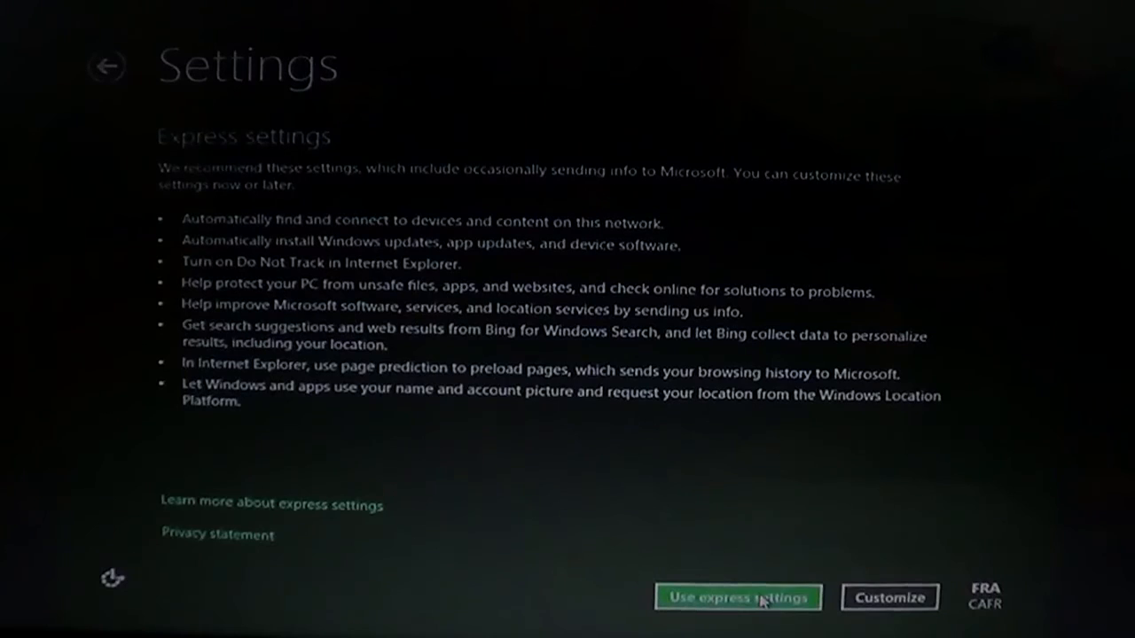
Choose Use express settings and continue to the Microsoft account sign-in form.
{"action": "left_click", "coordinate": [737, 597]}
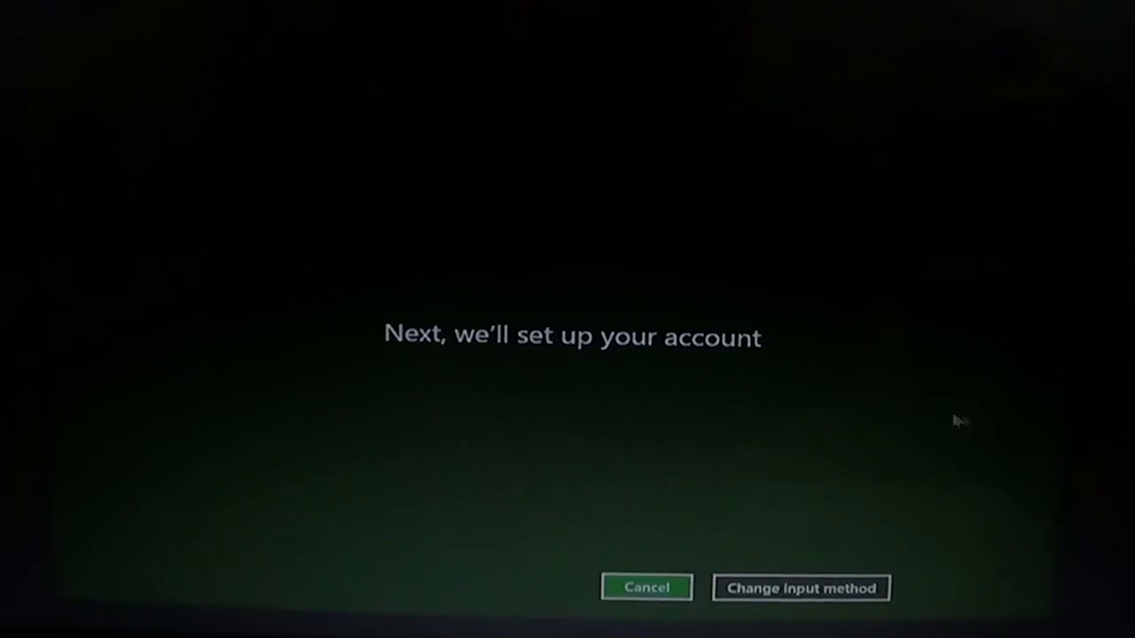
{"action": "mouse_move", "coordinate": [727, 495]}
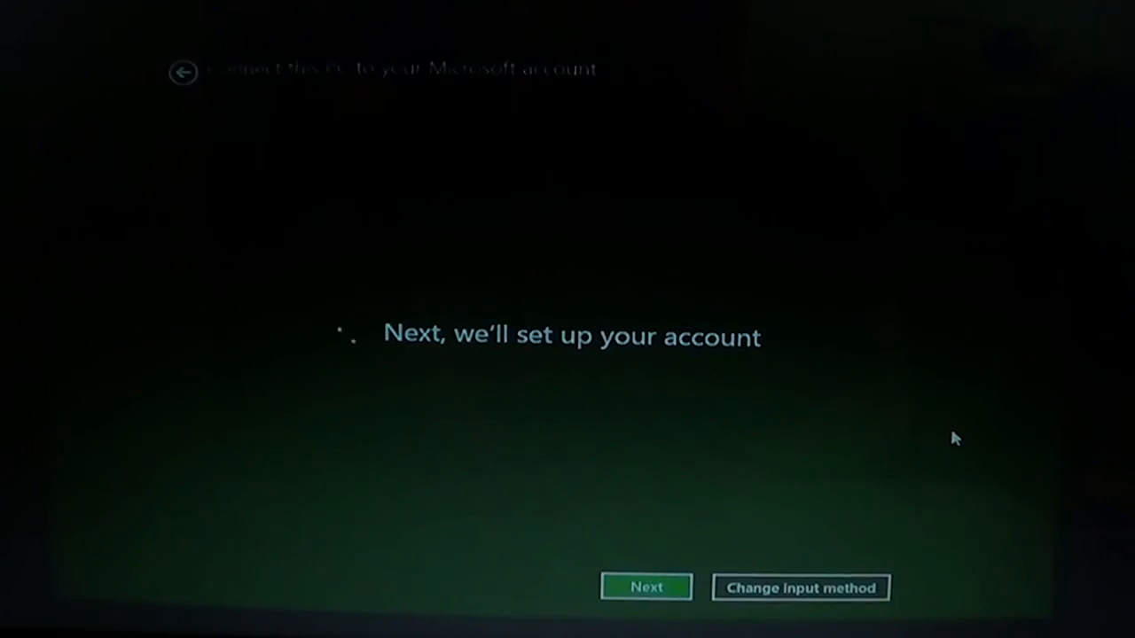
{"action": "left_click", "coordinate": [645, 587]}
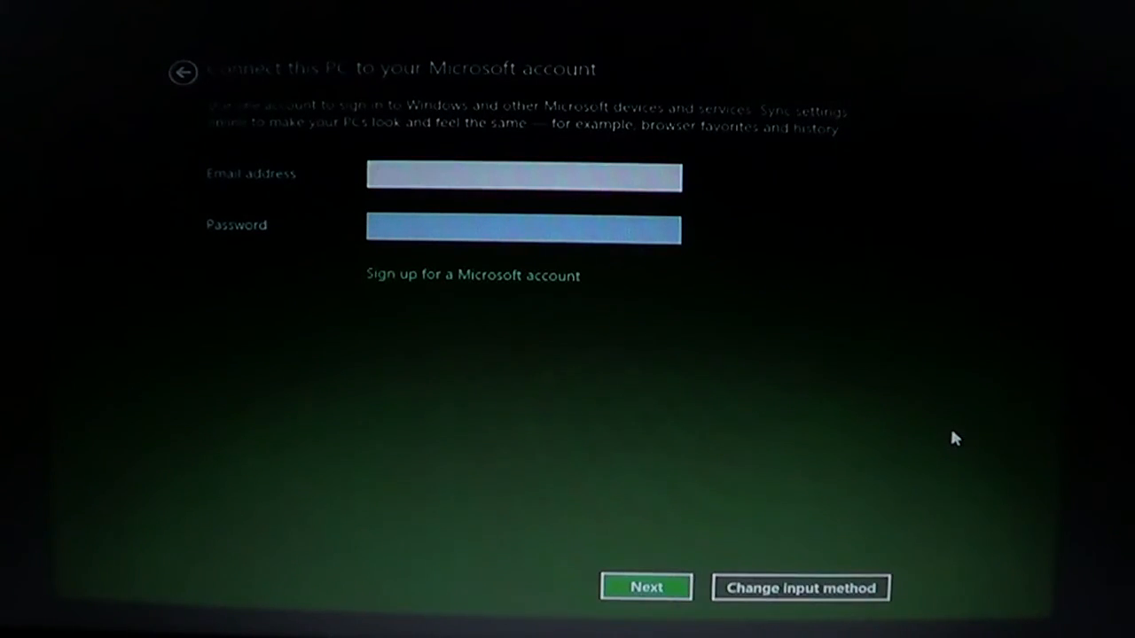
{"action": "left_click", "coordinate": [523, 176]}
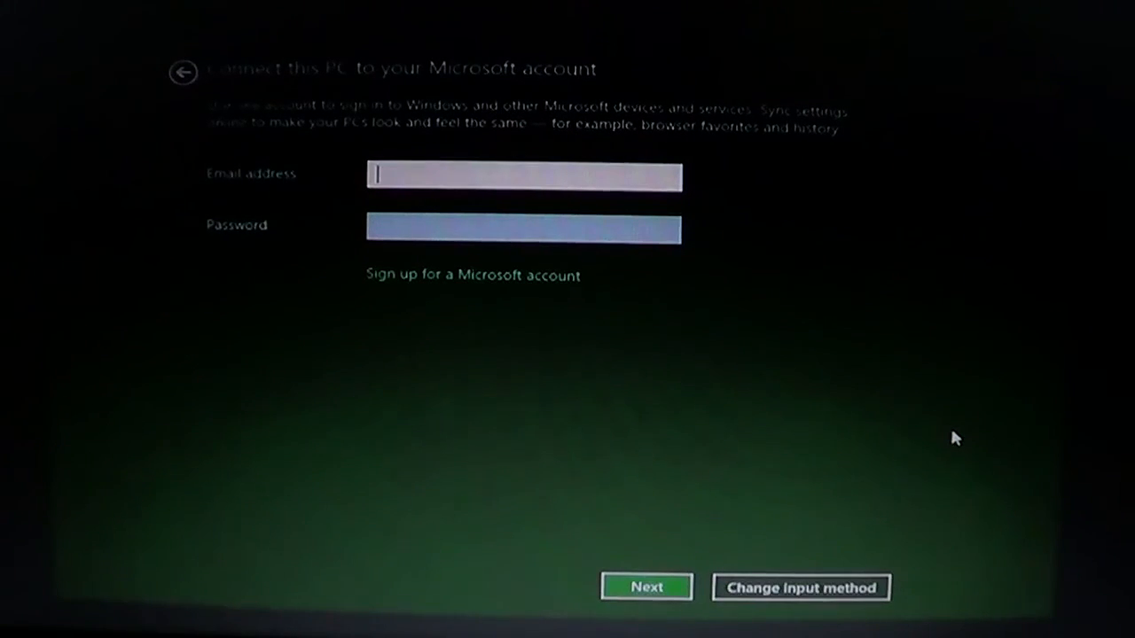
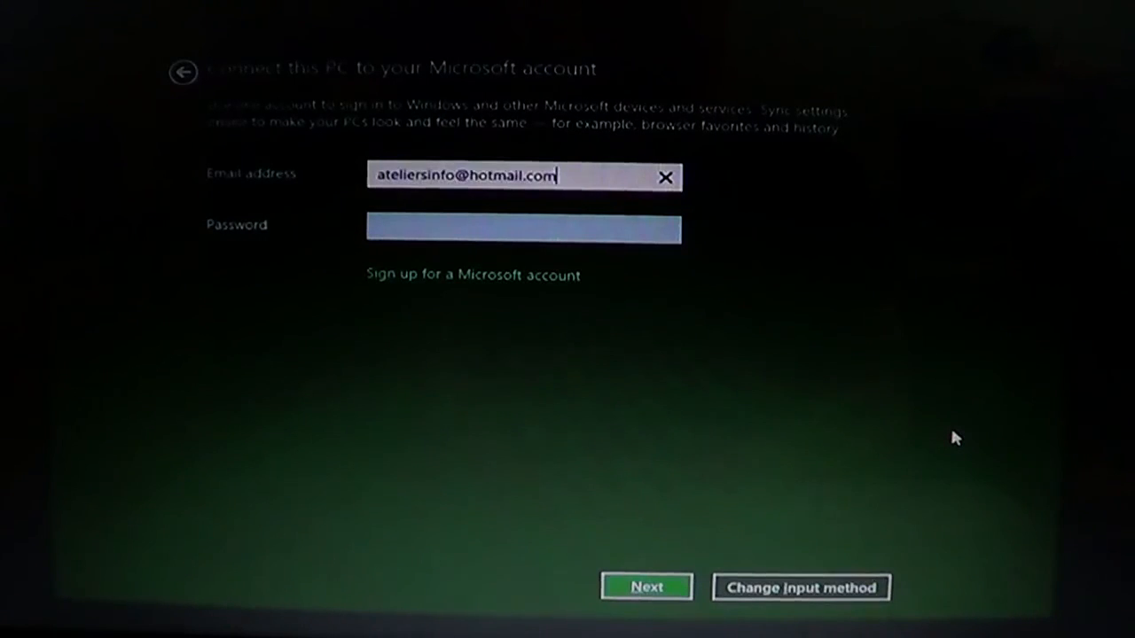
{"action": "left_click", "coordinate": [523, 228]}
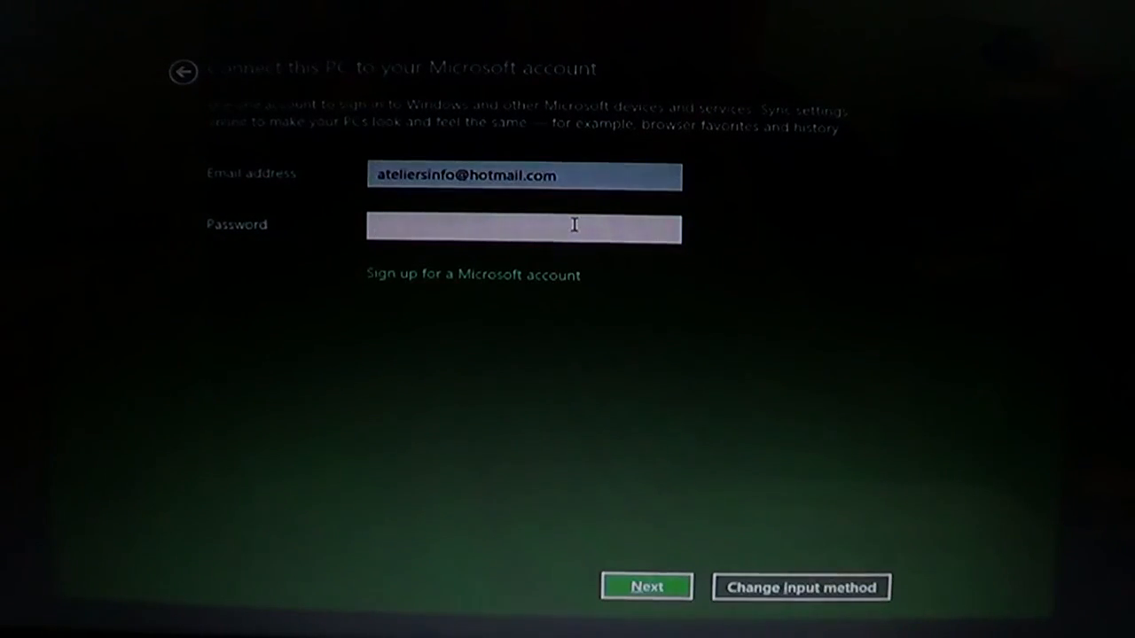
{"action": "type", "text": "••"}
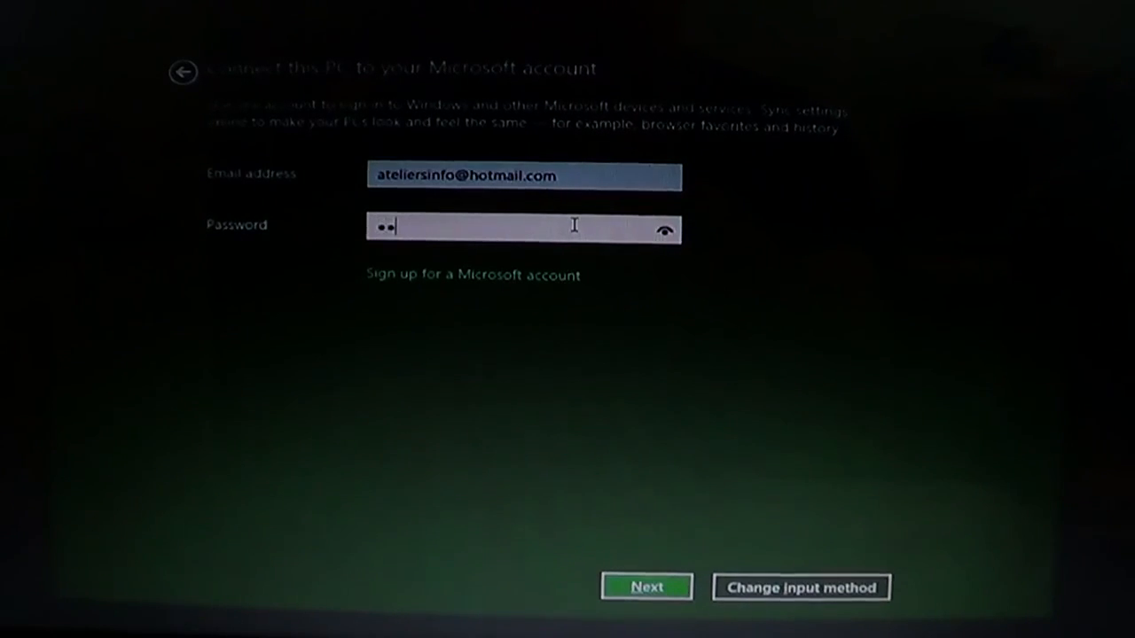